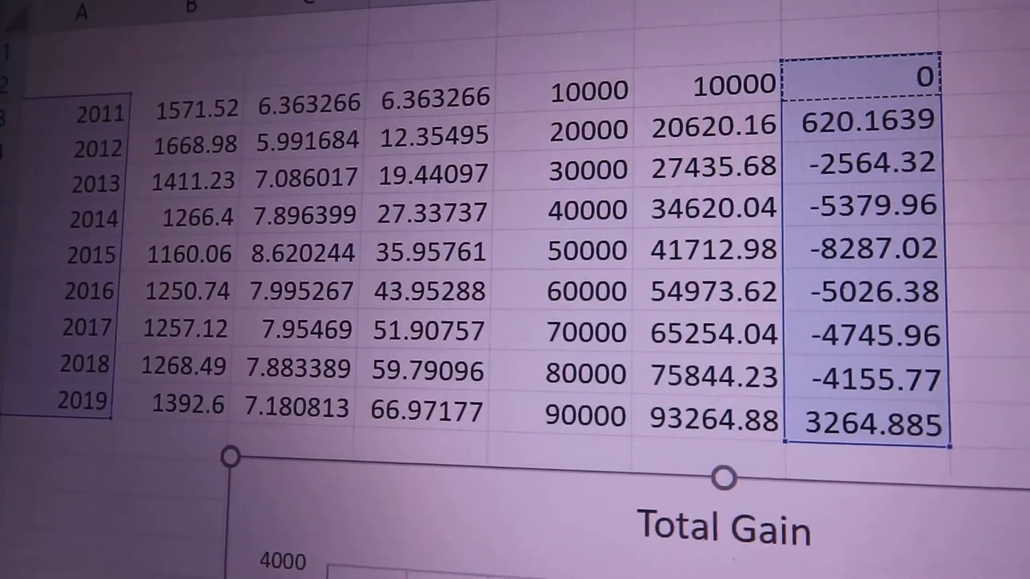
pyautogui.hscroll(3)
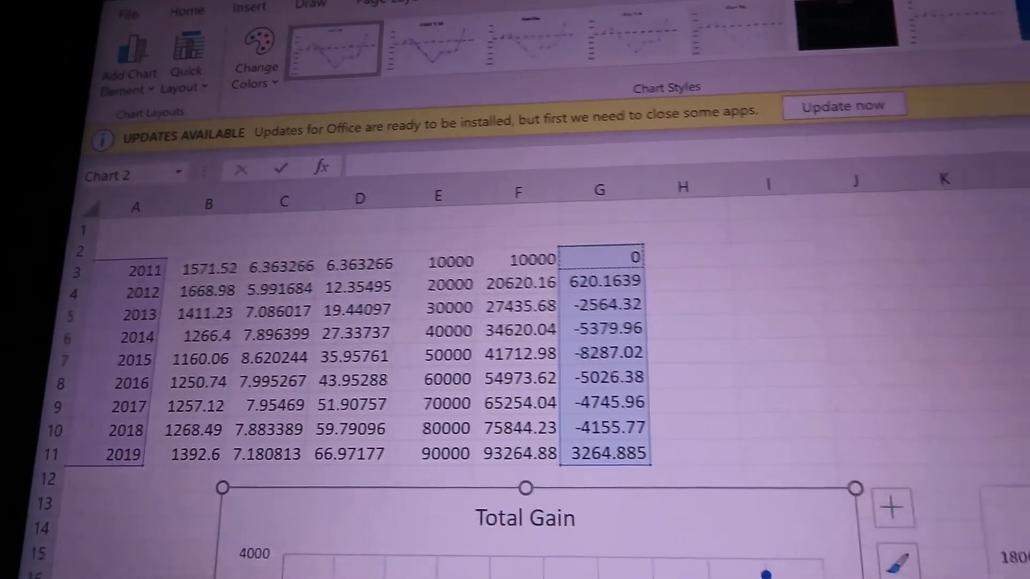
pyautogui.scroll(-3)
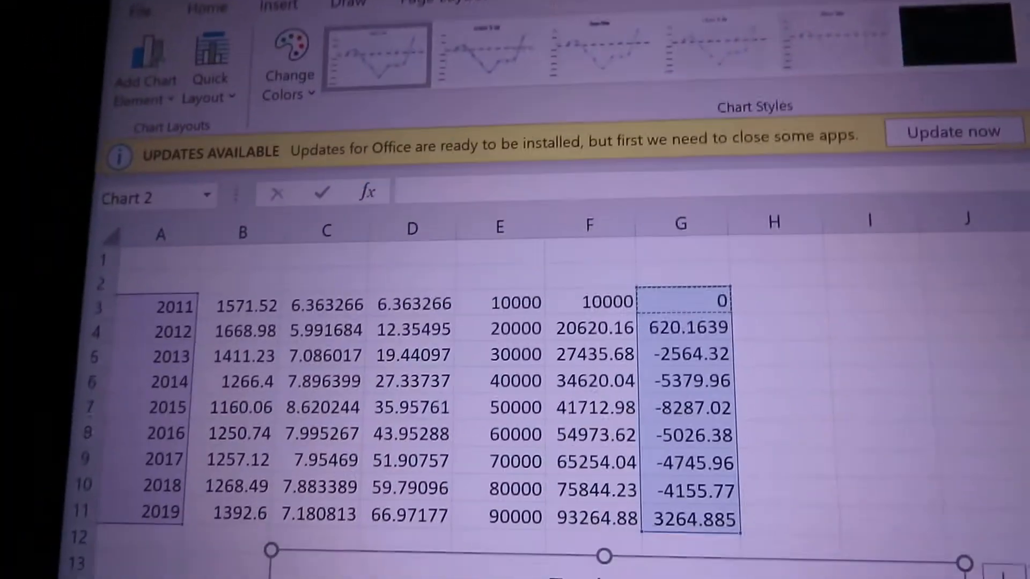
pyautogui.scroll(-3)
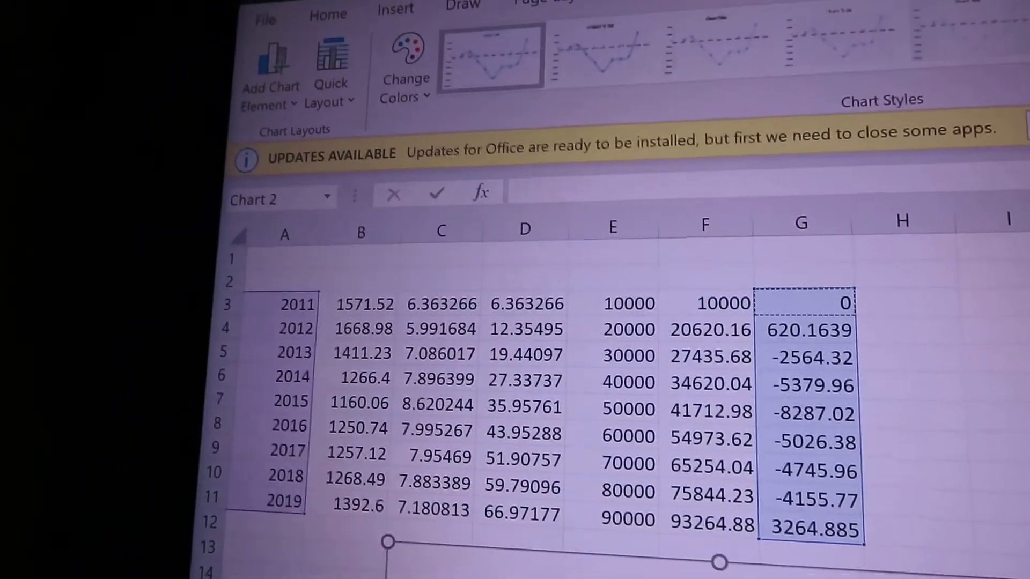
pyautogui.scroll(-3)
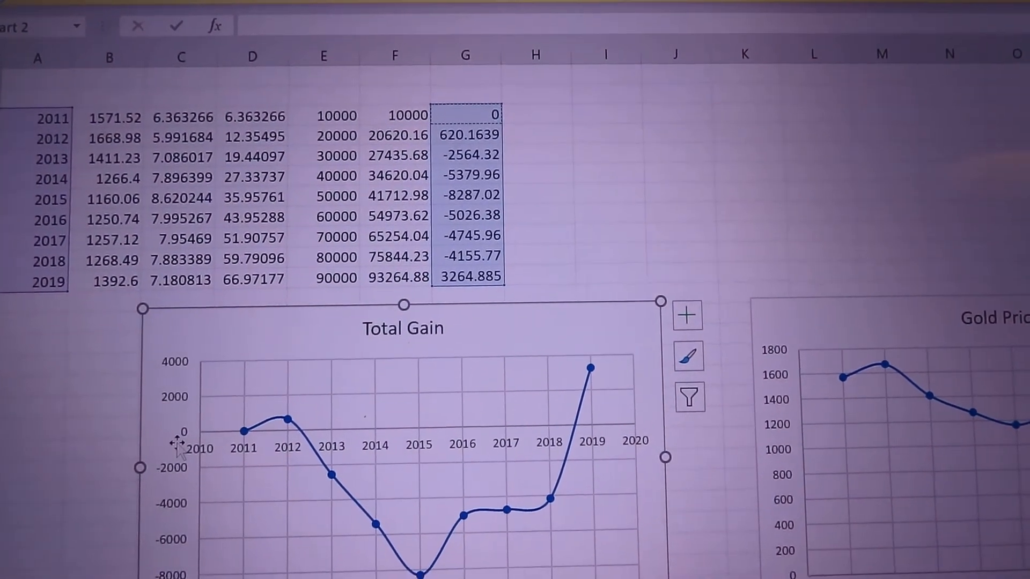
pyautogui.scroll(-3)
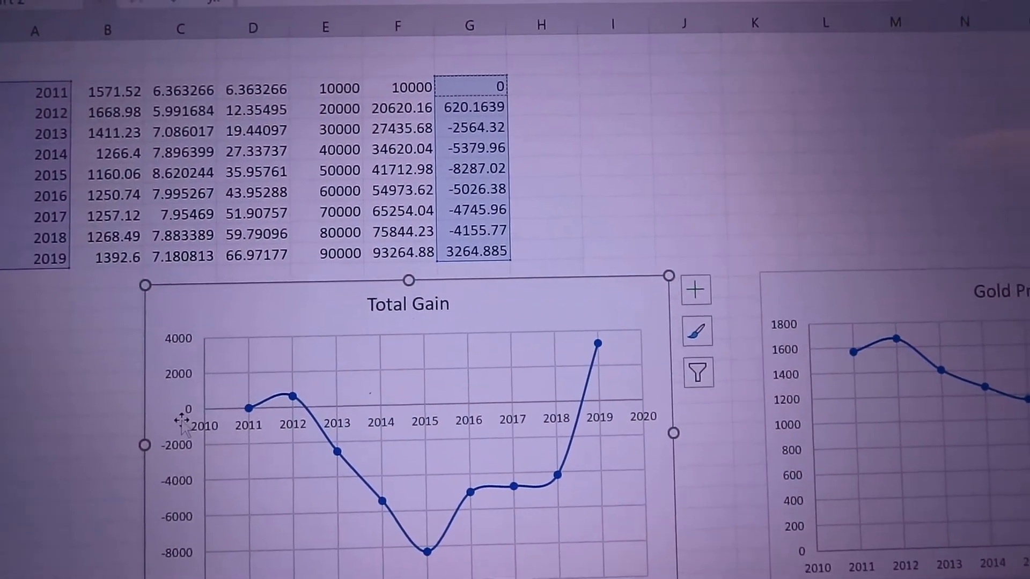